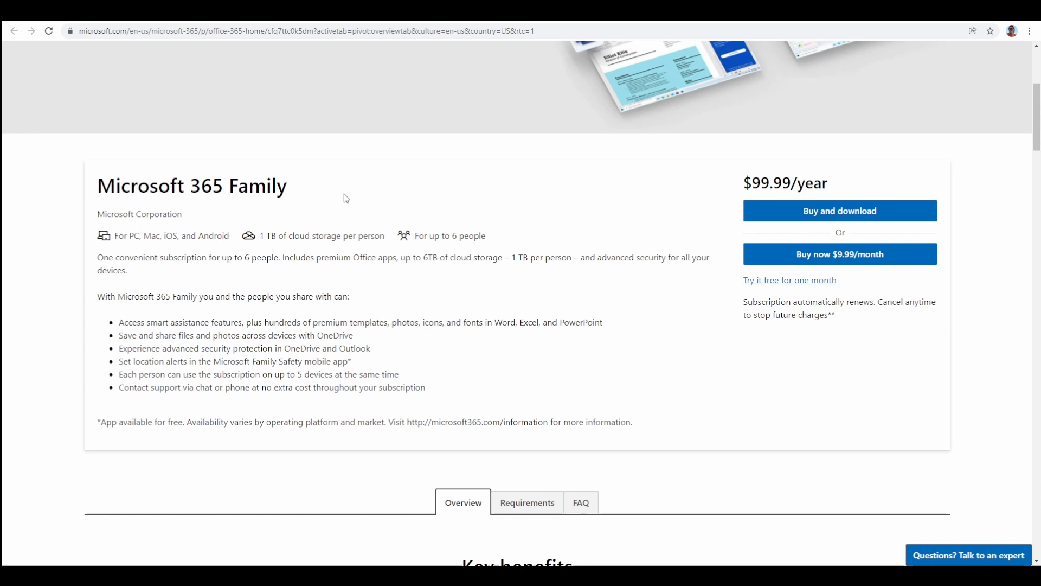
pyautogui.scroll(-3)
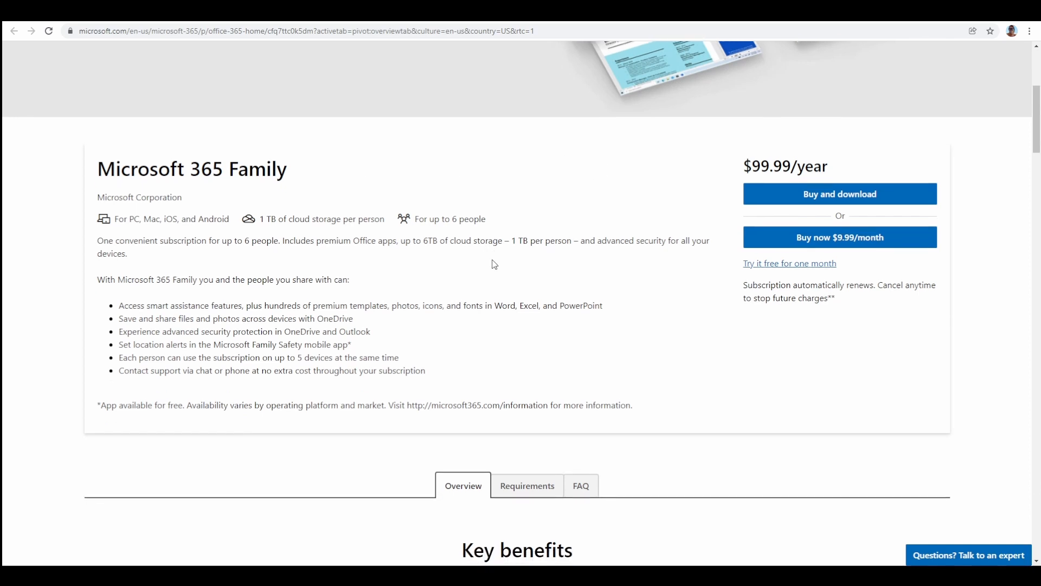